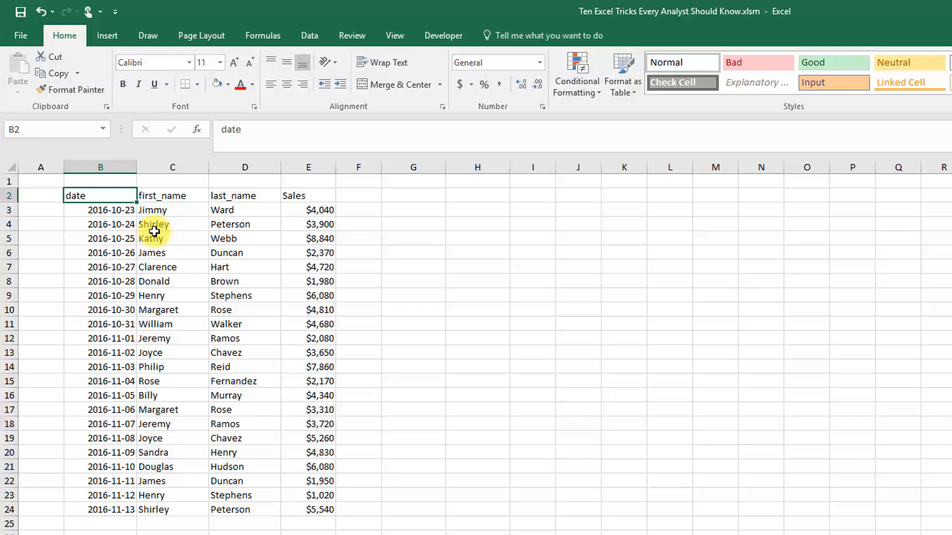
{"action": "mouse_move", "coordinate": [162, 211]}
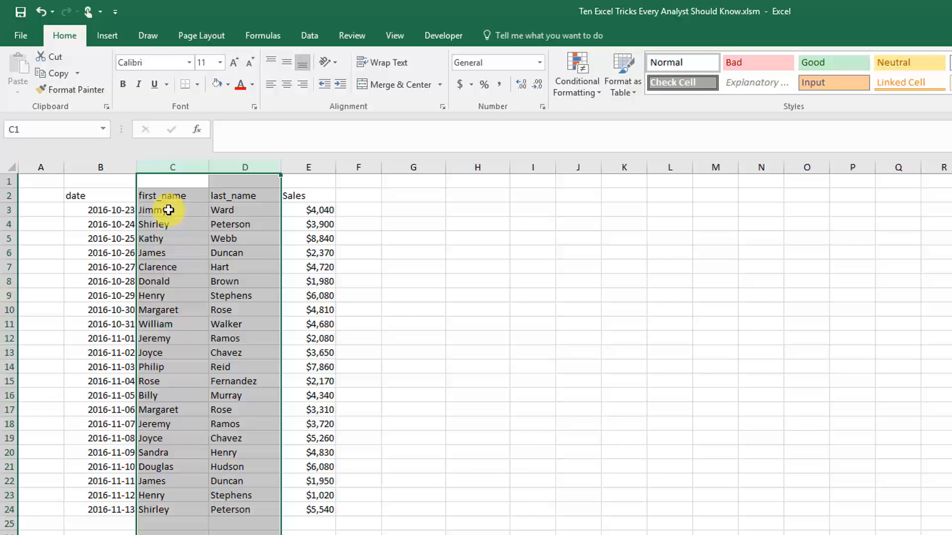
{"action": "mouse_move", "coordinate": [172, 204]}
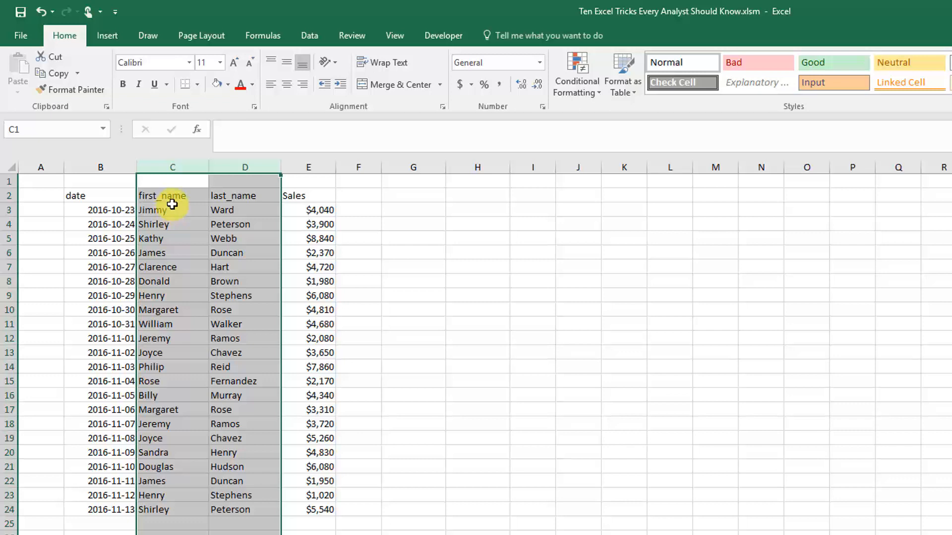
Select the first_name and last_name block C2:D24 and switch to the Data tab.
{"action": "left_click_drag", "start_coordinate": [173, 195], "coordinate": [241, 495]}
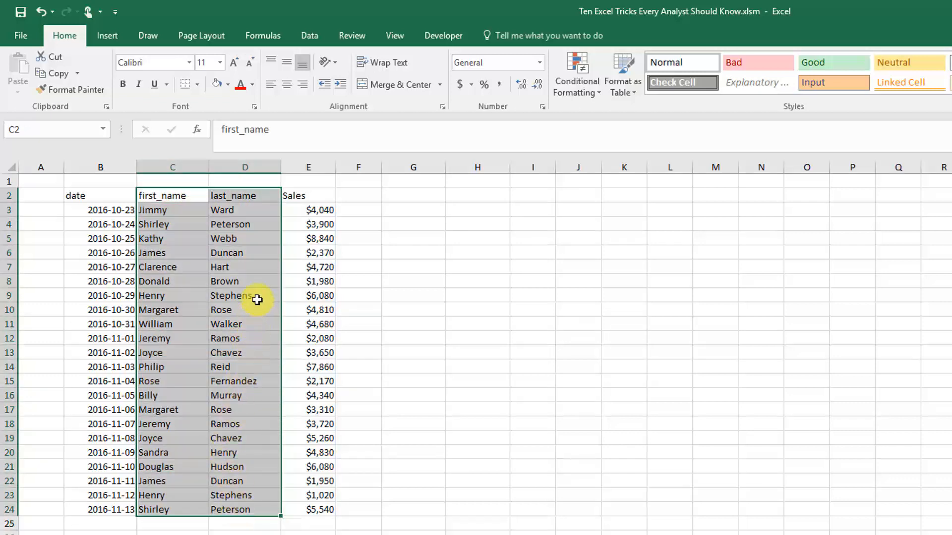
{"action": "mouse_move", "coordinate": [257, 295]}
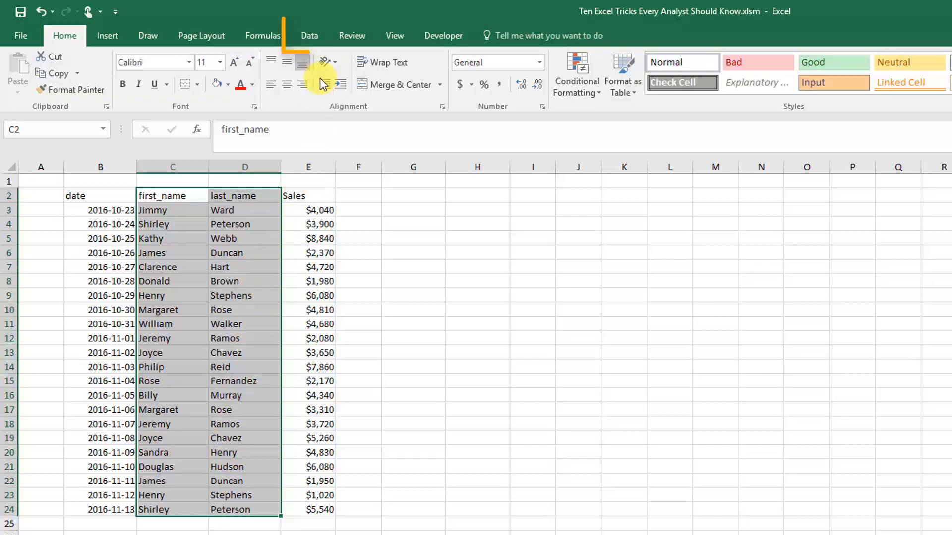
{"action": "left_click", "coordinate": [310, 36]}
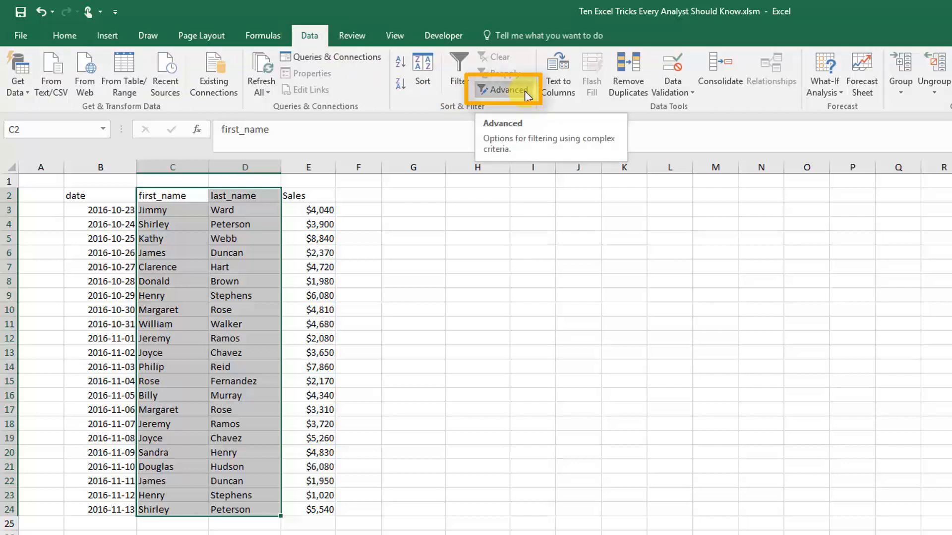
In Advanced Filter, choose 'Copy to another location' for list range C2:D24 and target the Copy to box.
{"action": "left_click", "coordinate": [508, 90]}
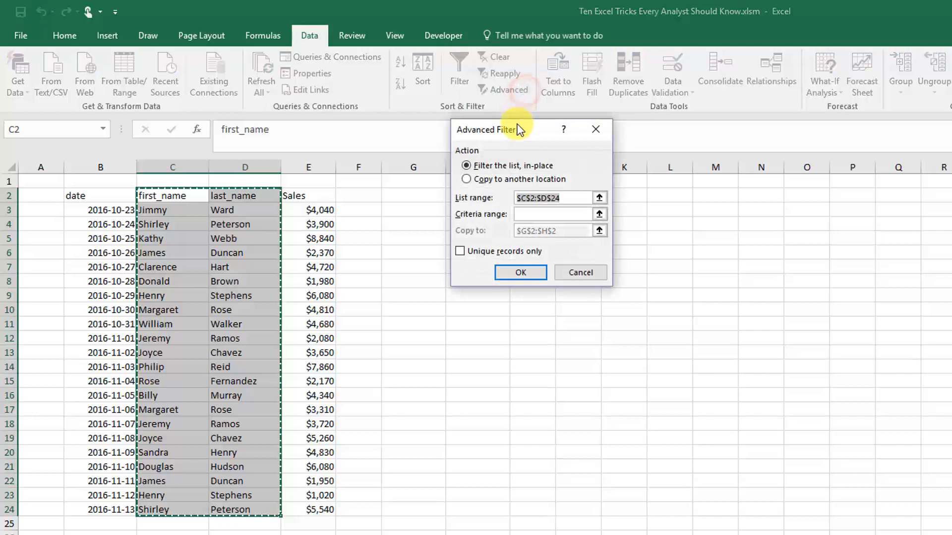
{"action": "left_click_drag", "start_coordinate": [519, 129], "coordinate": [495, 163]}
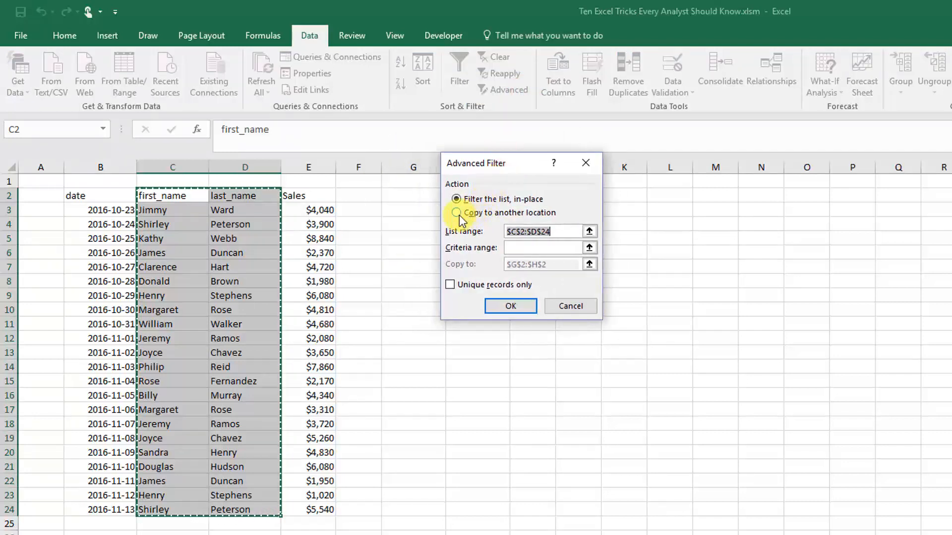
{"action": "left_click", "coordinate": [456, 213]}
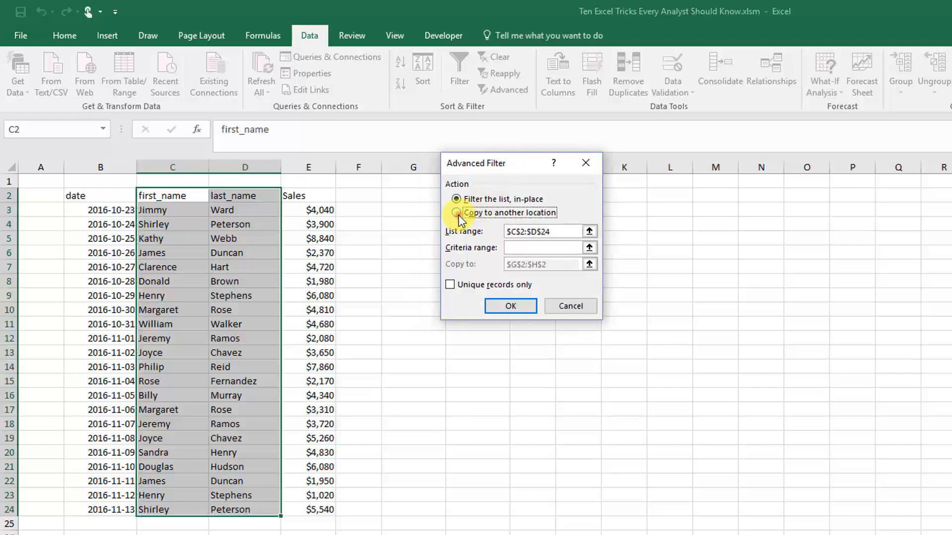
{"action": "left_click", "coordinate": [456, 213]}
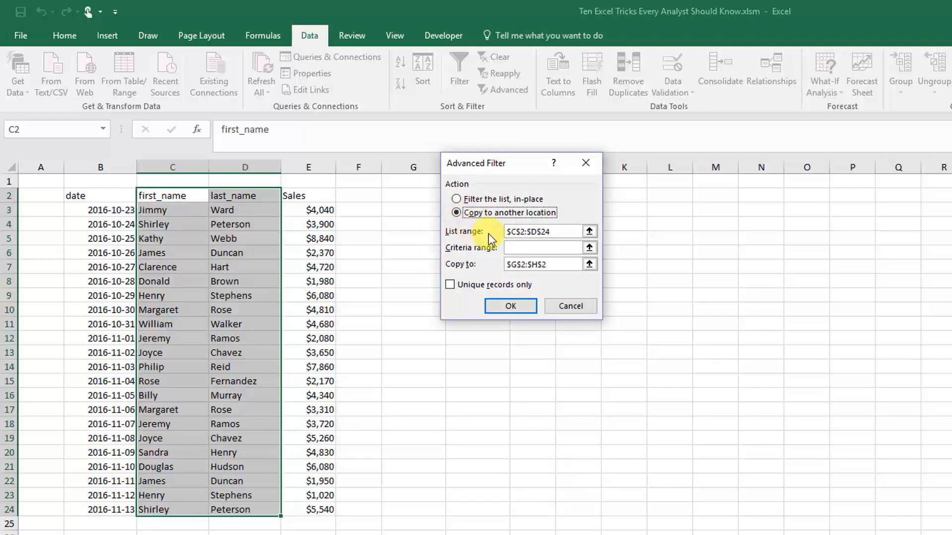
{"action": "mouse_move", "coordinate": [482, 248]}
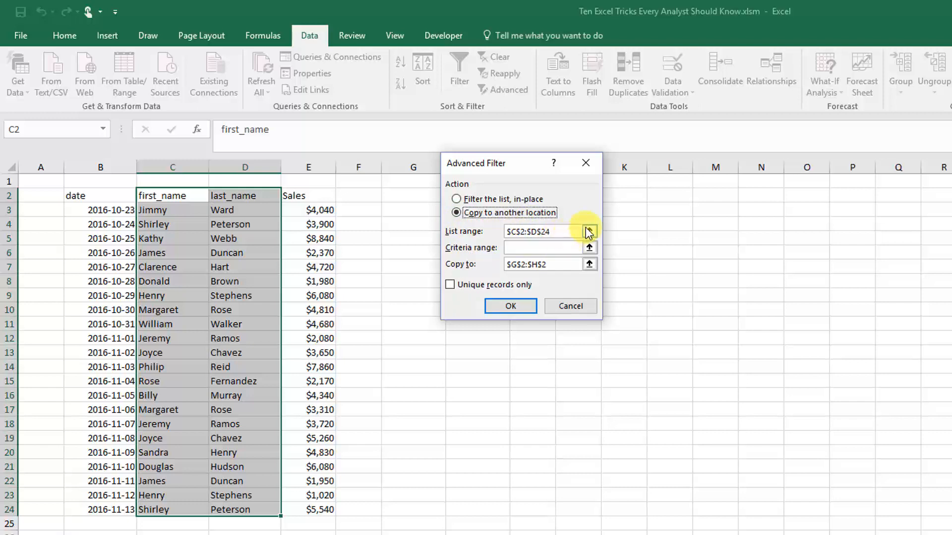
{"action": "left_click", "coordinate": [539, 264]}
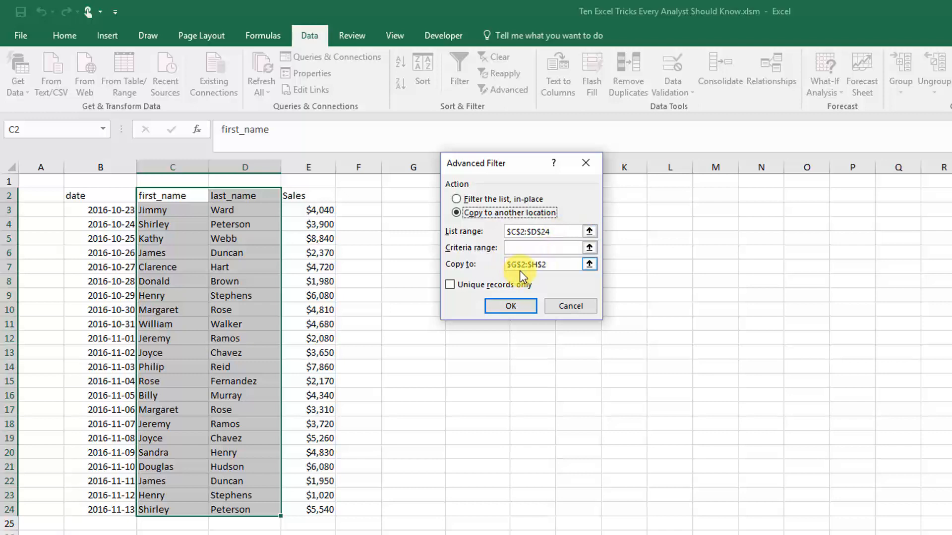
Pick G2:H2 as the Copy to destination and tick 'Unique records only'.
{"action": "left_click", "coordinate": [589, 264]}
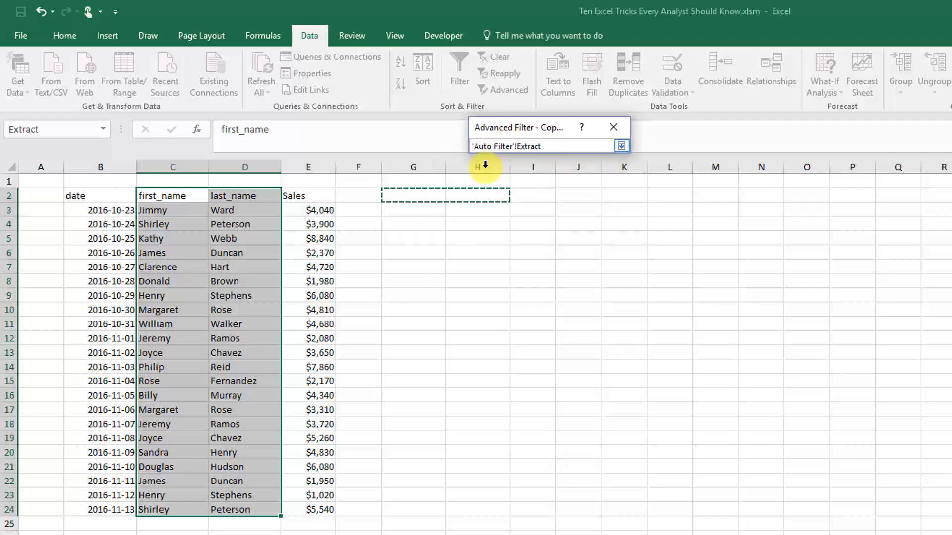
{"action": "left_click", "coordinate": [622, 145]}
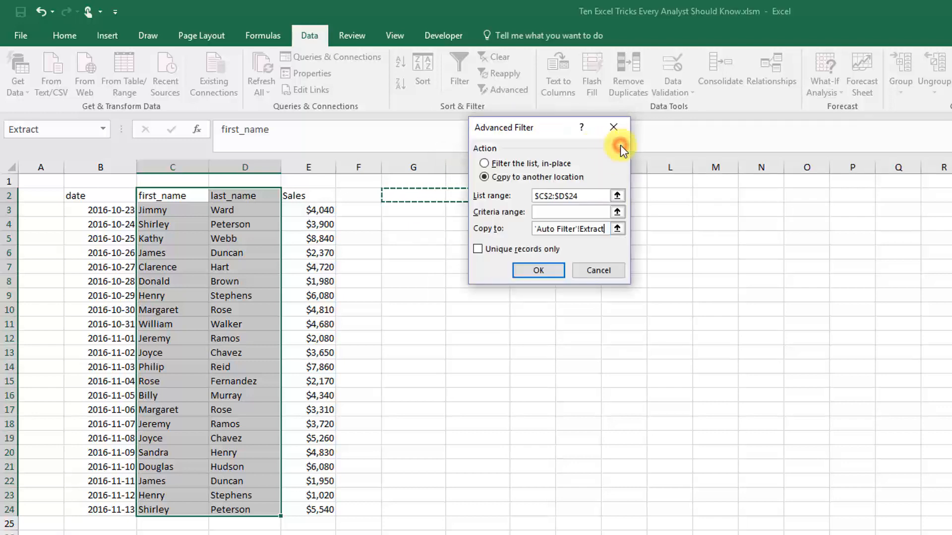
{"action": "mouse_move", "coordinate": [478, 250]}
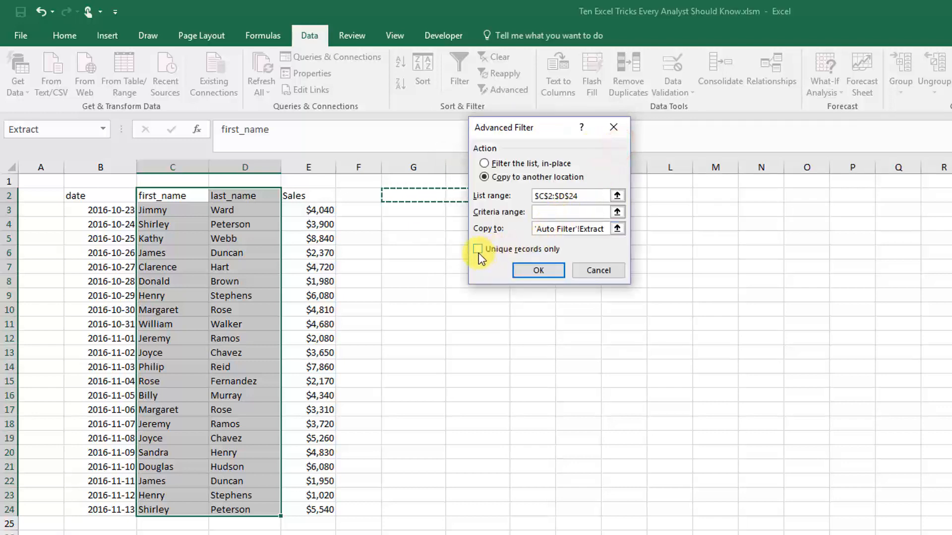
{"action": "left_click", "coordinate": [477, 249]}
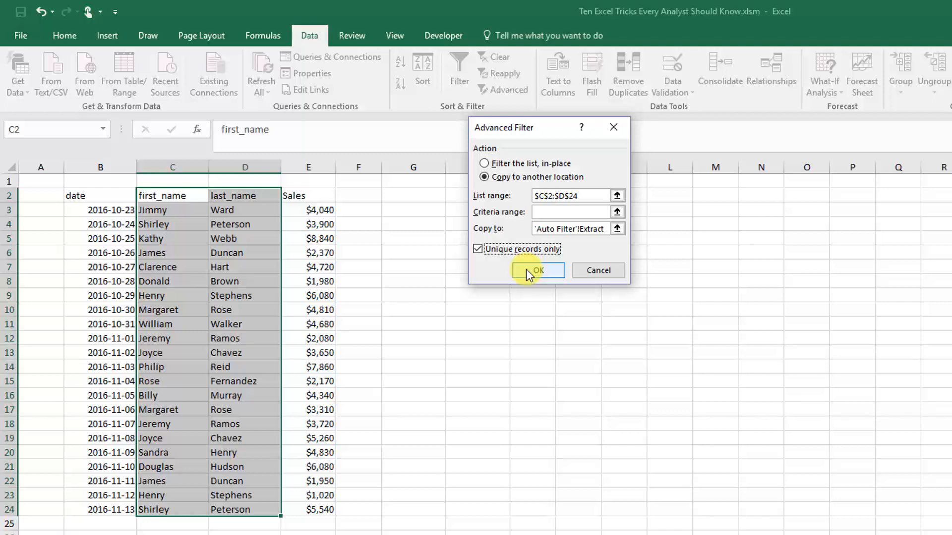
Run the filter and review the unique names extracted into G2:H18.
{"action": "left_click", "coordinate": [537, 270]}
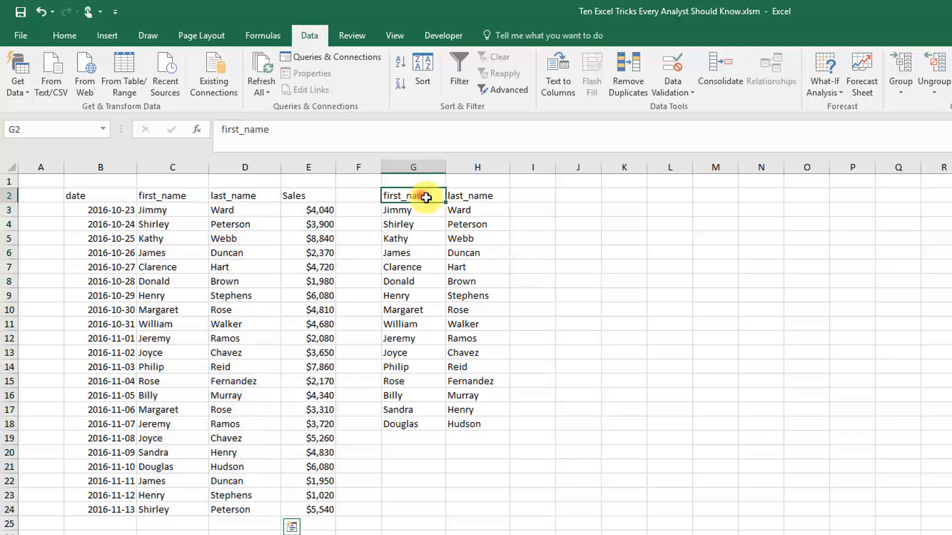
{"action": "left_click_drag", "start_coordinate": [413, 195], "coordinate": [477, 424]}
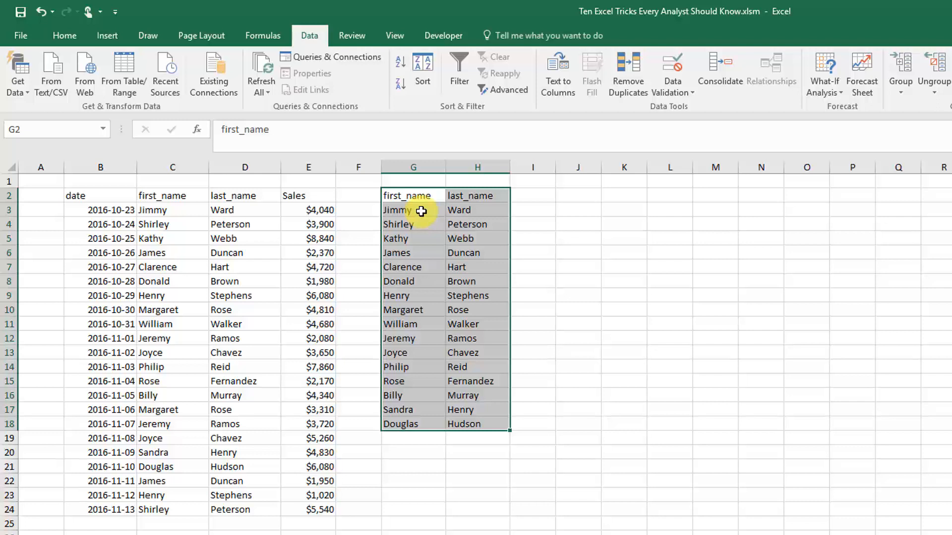
{"action": "left_click", "coordinate": [413, 224]}
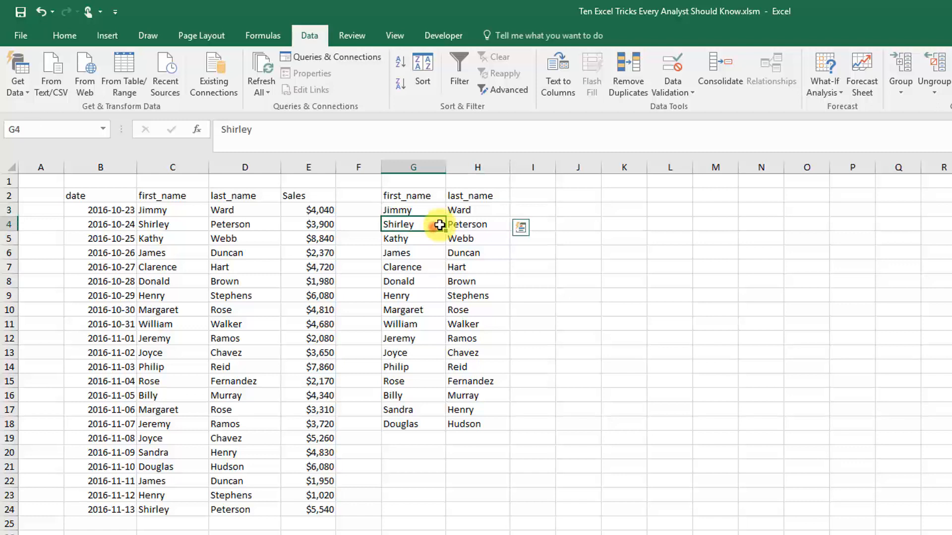